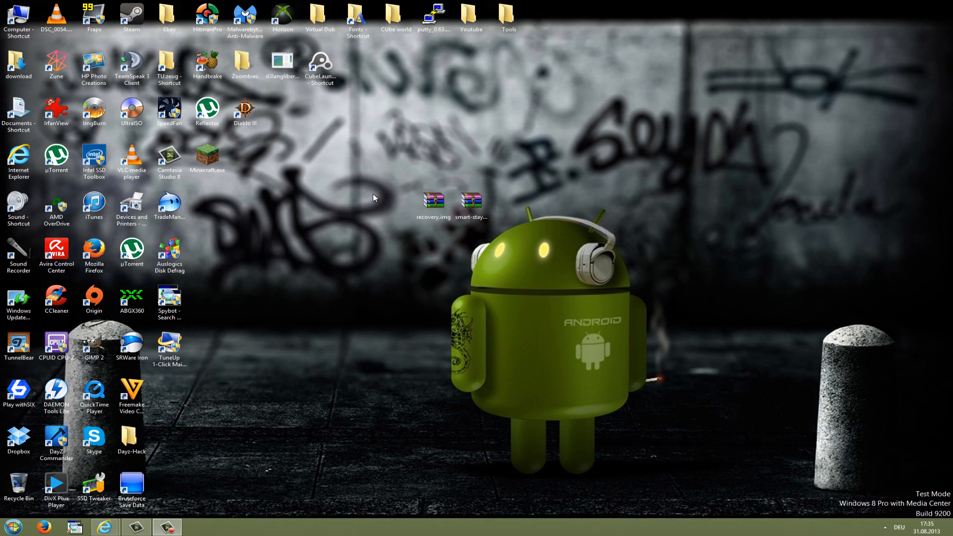
mouse_move(376, 200)
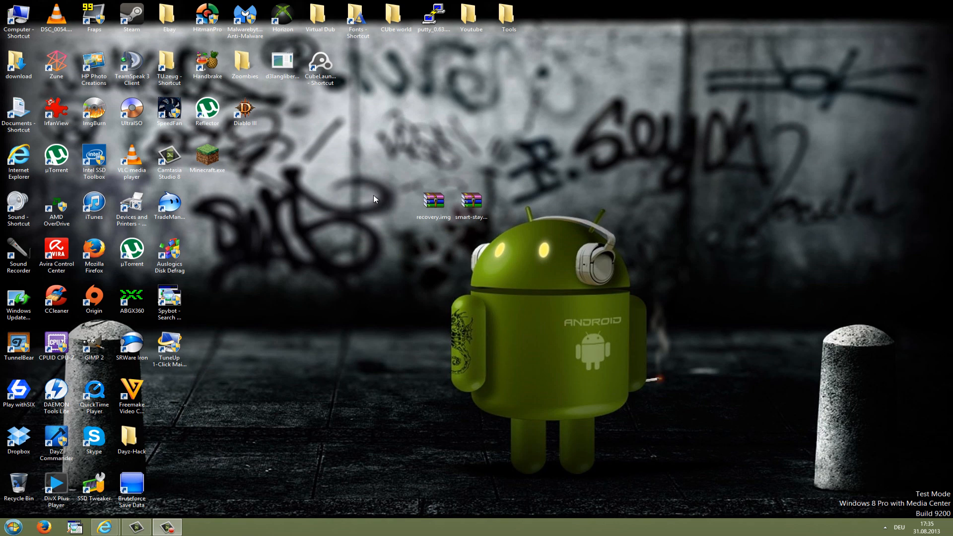
Open needrom.com and search its ROM database for 'HDC S4'.
click(433, 202)
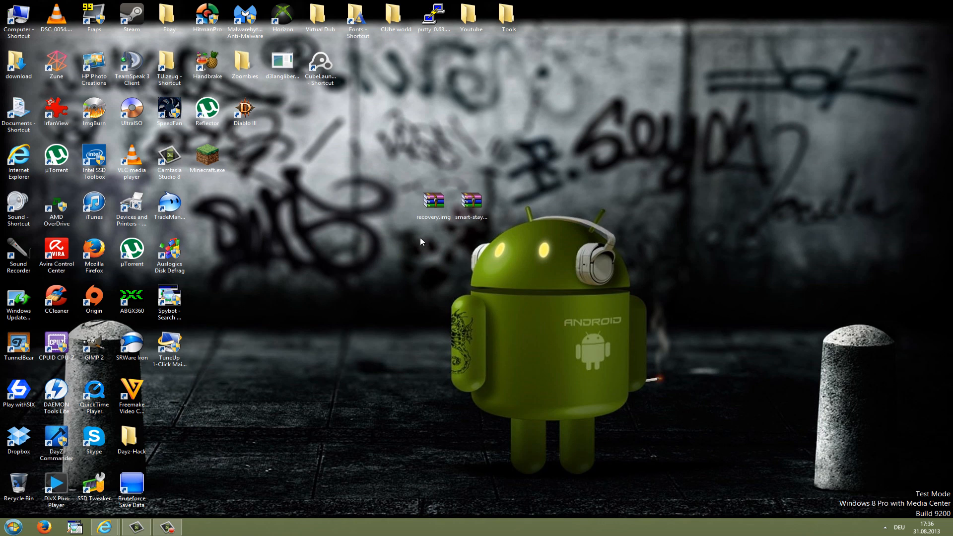
click(471, 199)
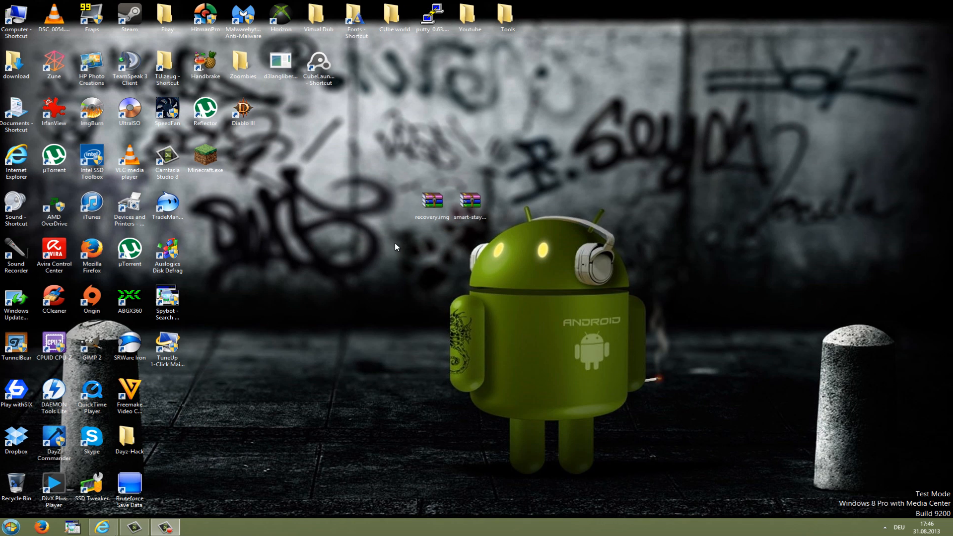
mouse_move(373, 284)
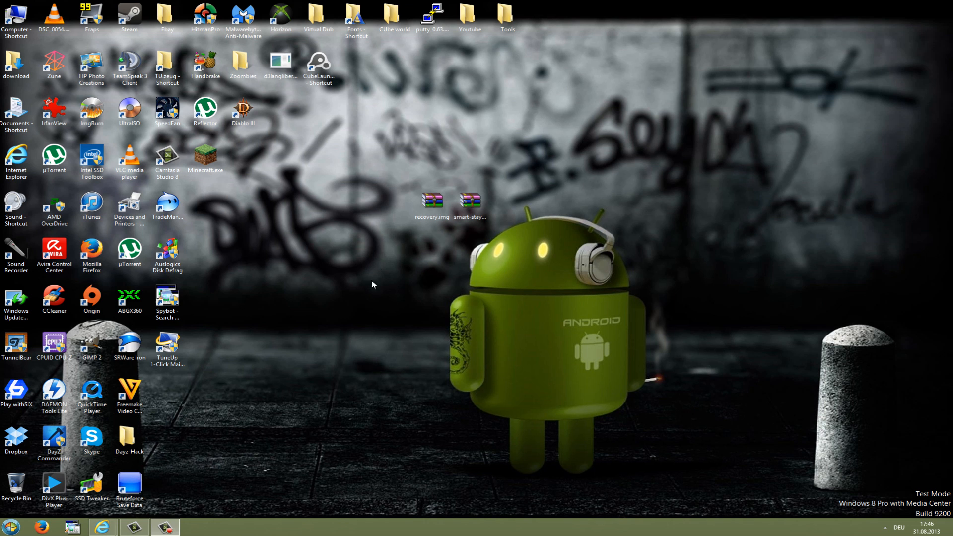
click(102, 526)
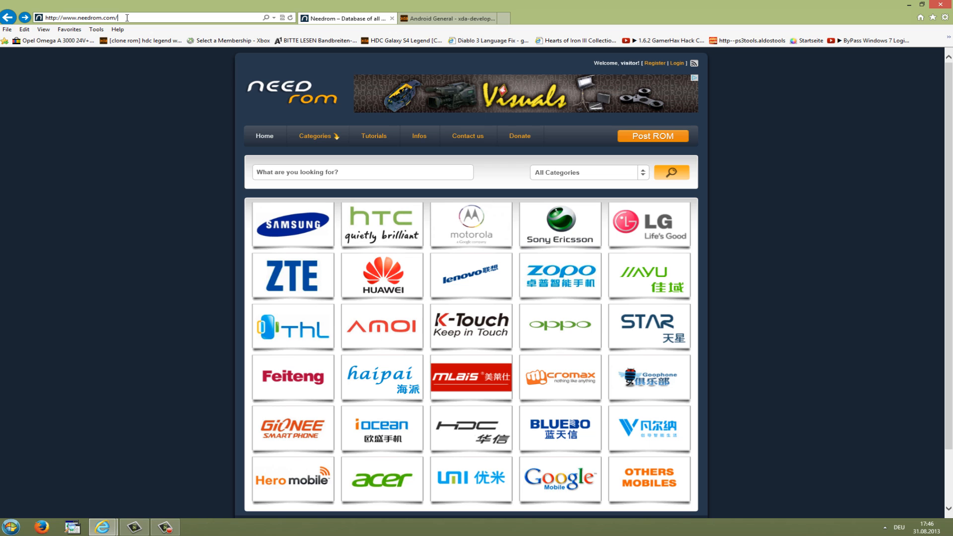
mouse_move(129, 70)
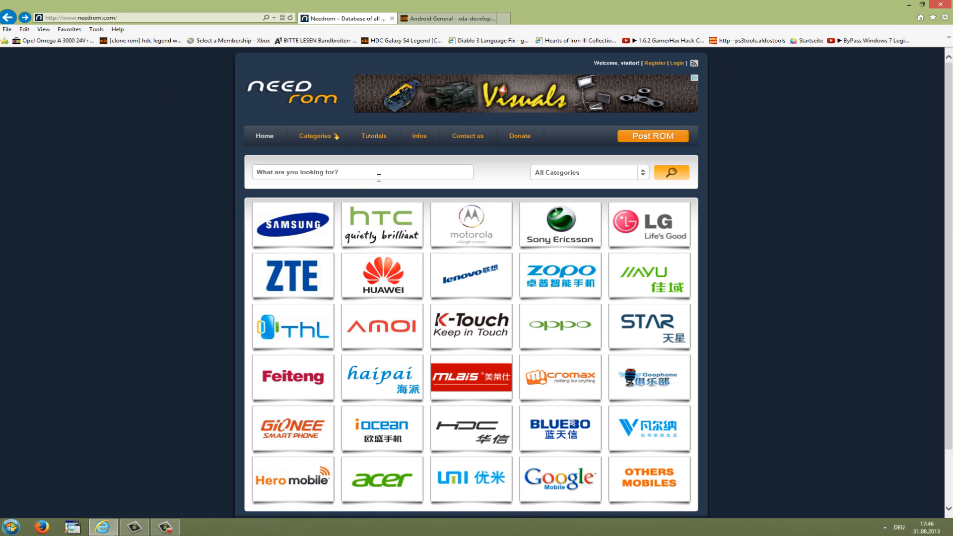
click(363, 173)
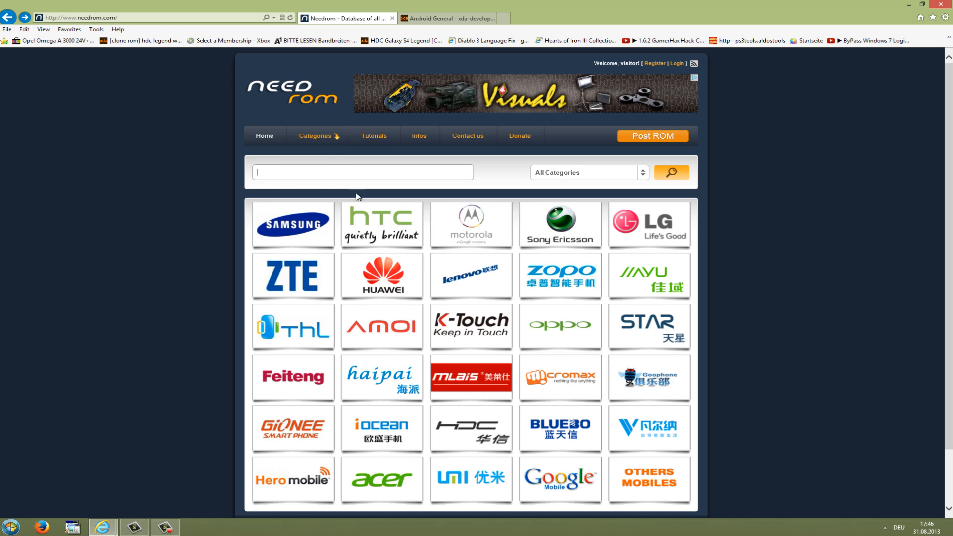
text(h)
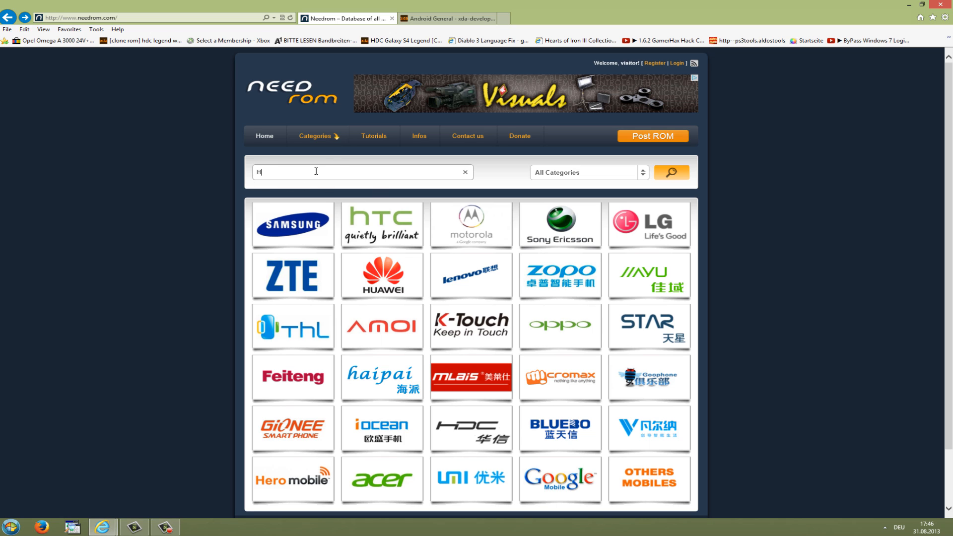
text(DC S4)
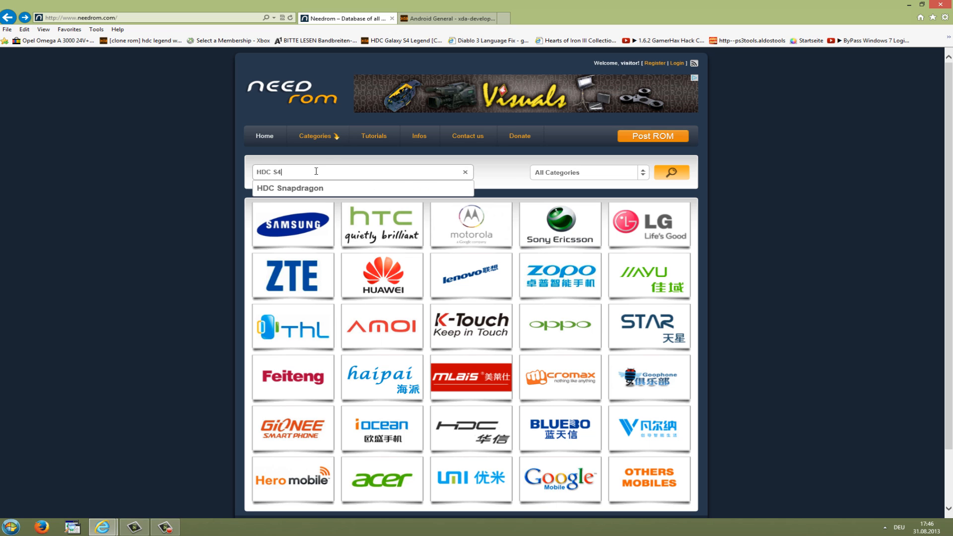
click(671, 172)
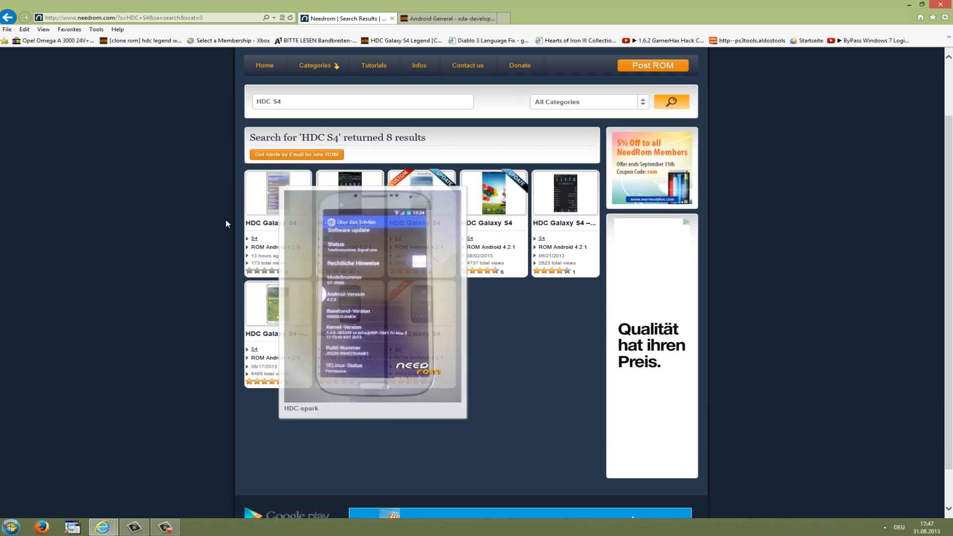
mouse_move(555, 335)
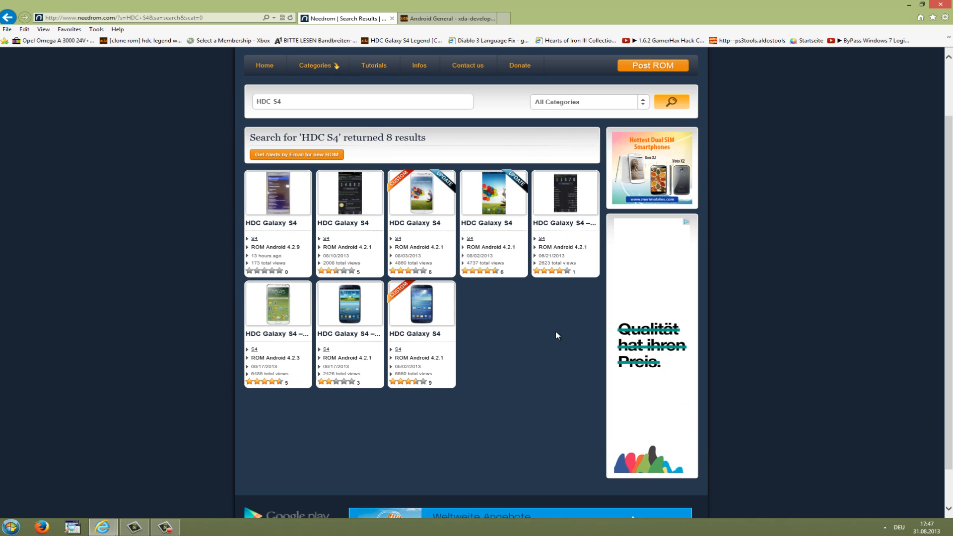
mouse_move(517, 363)
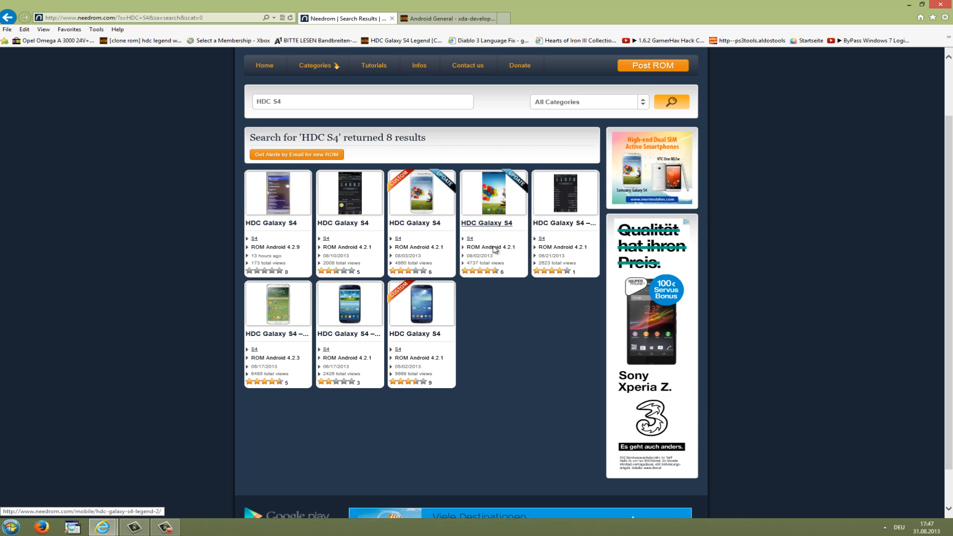
mouse_move(493, 193)
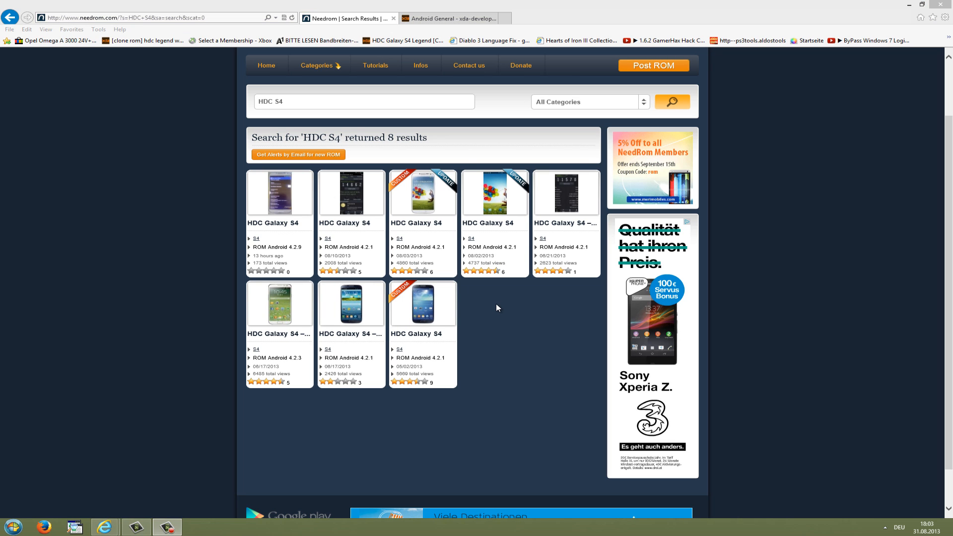
Switch to the Android General – xda-developers tab.
click(449, 19)
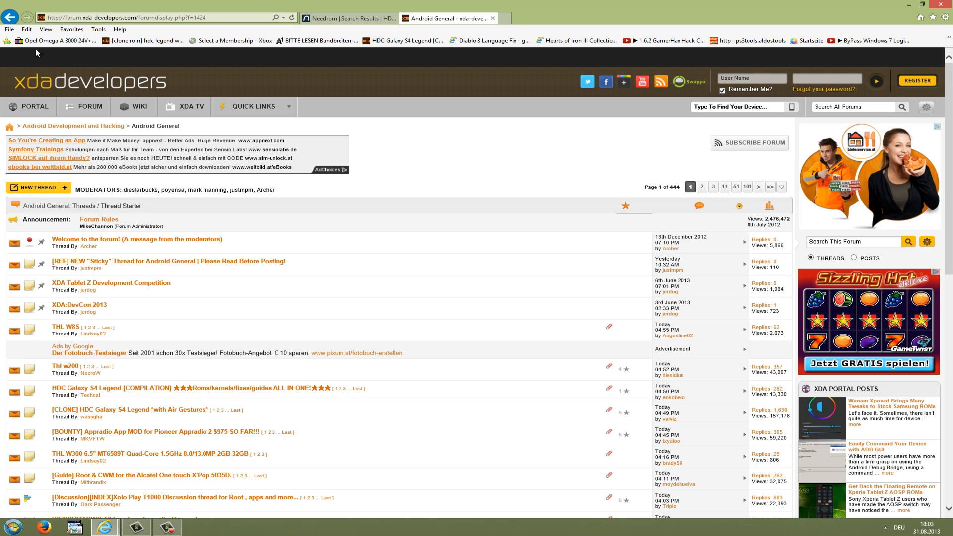
mouse_move(923, 100)
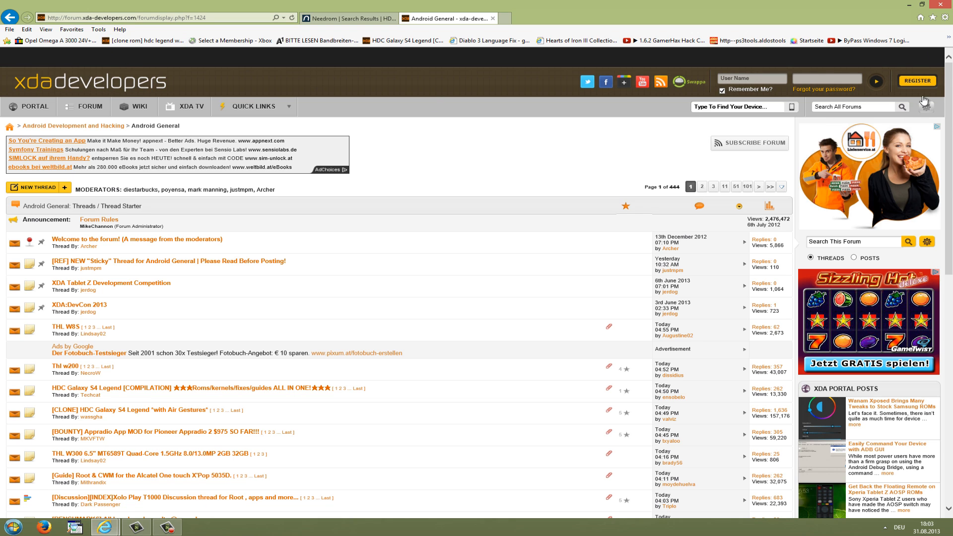
mouse_move(138, 168)
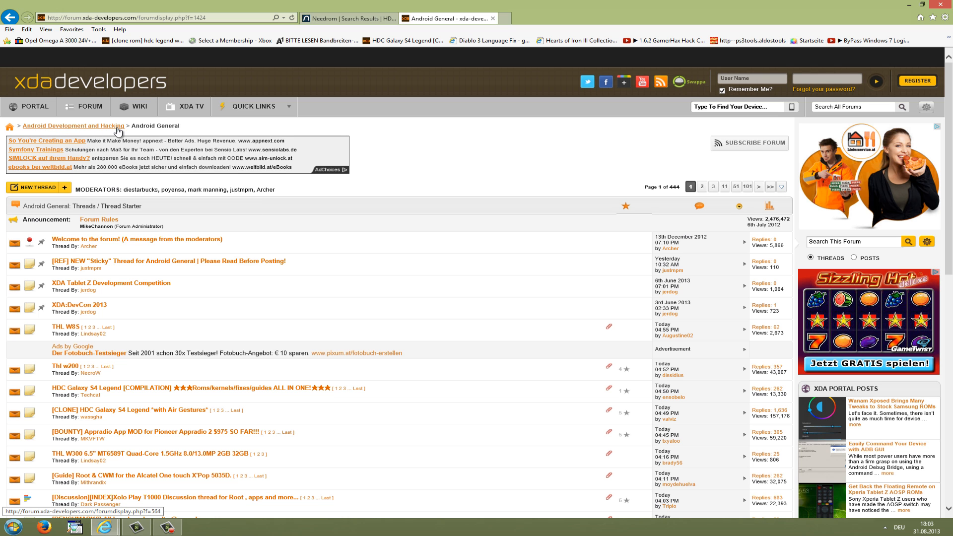
mouse_move(247, 230)
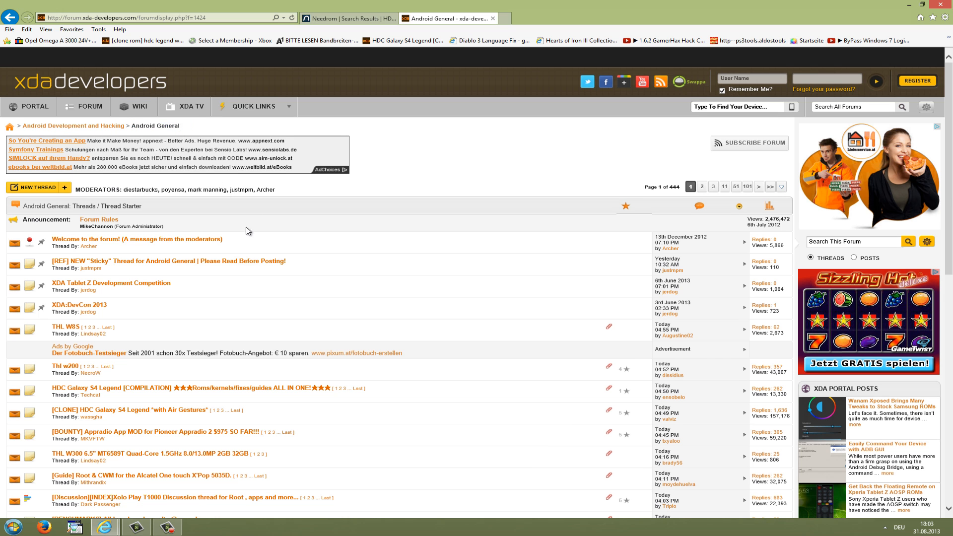
Open the 'HDC Galaxy S4 Legend [COMPILATION]' thread from the Android General list.
scroll(down, 3)
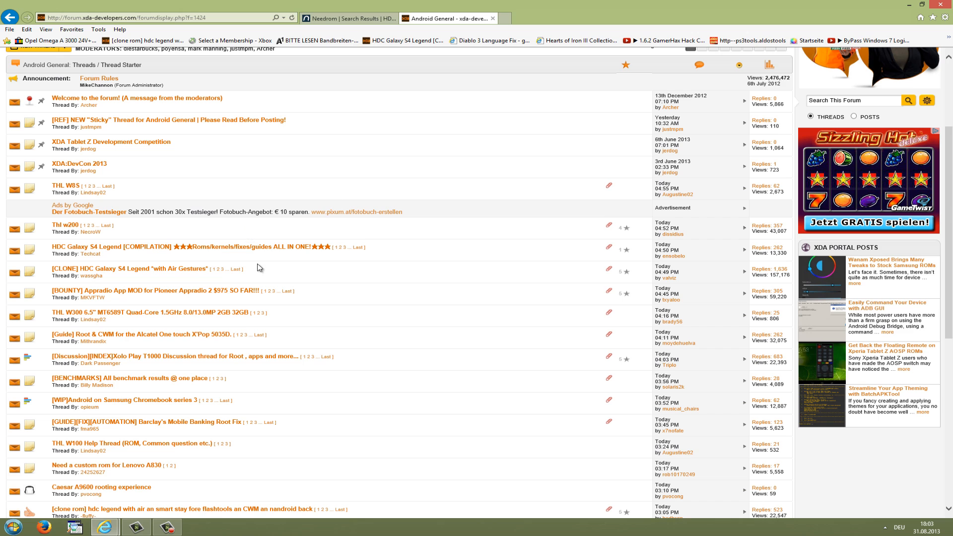
mouse_move(103, 250)
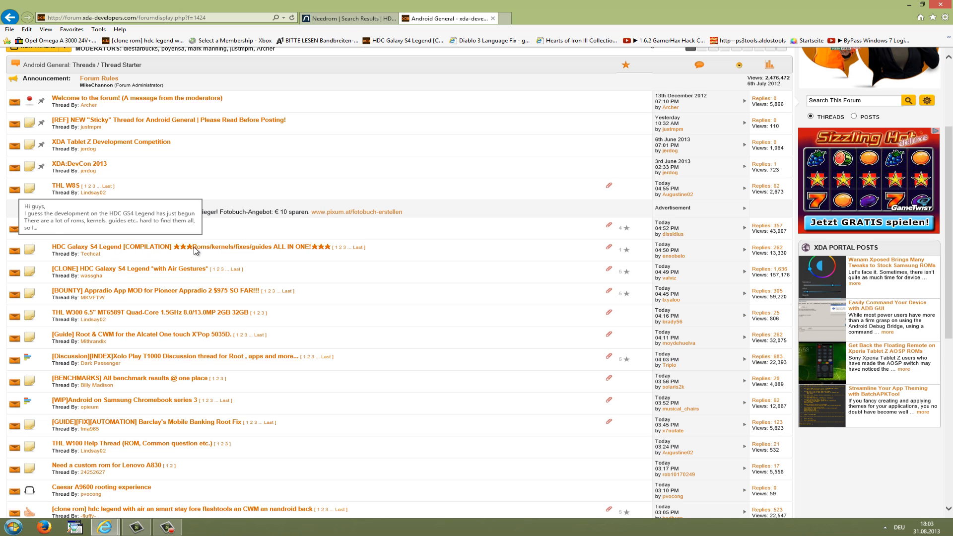
click(192, 247)
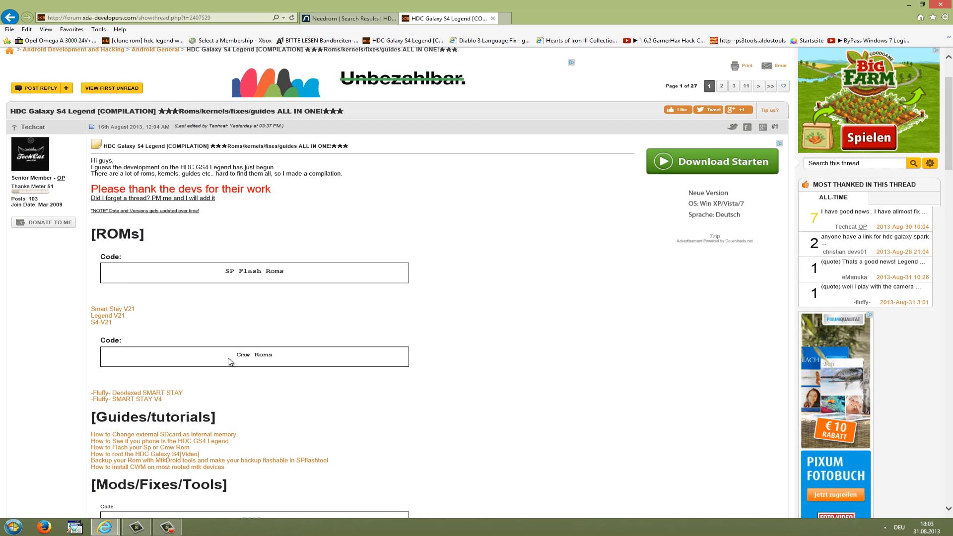
mouse_move(251, 308)
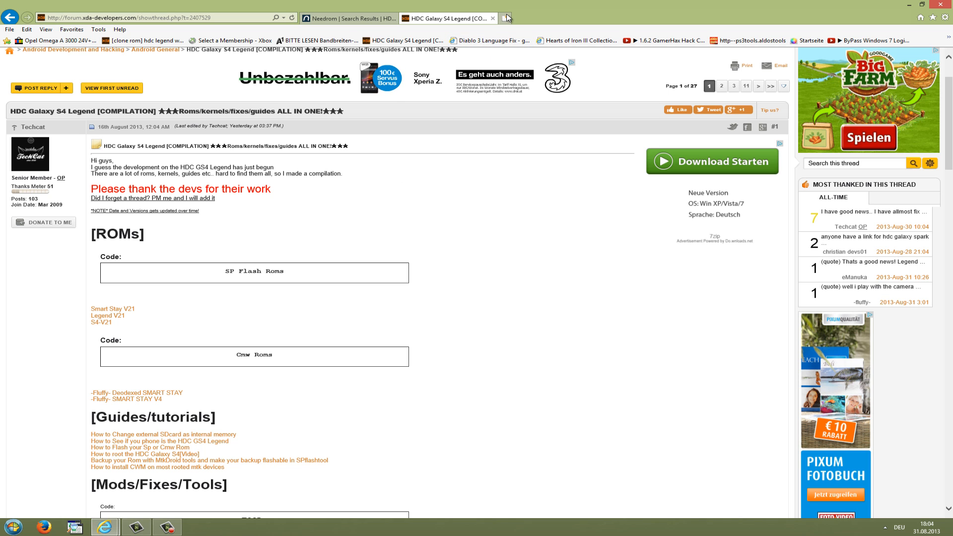
Google 'THL w8 cwm' in a new tab, then minimize the browser.
click(507, 18)
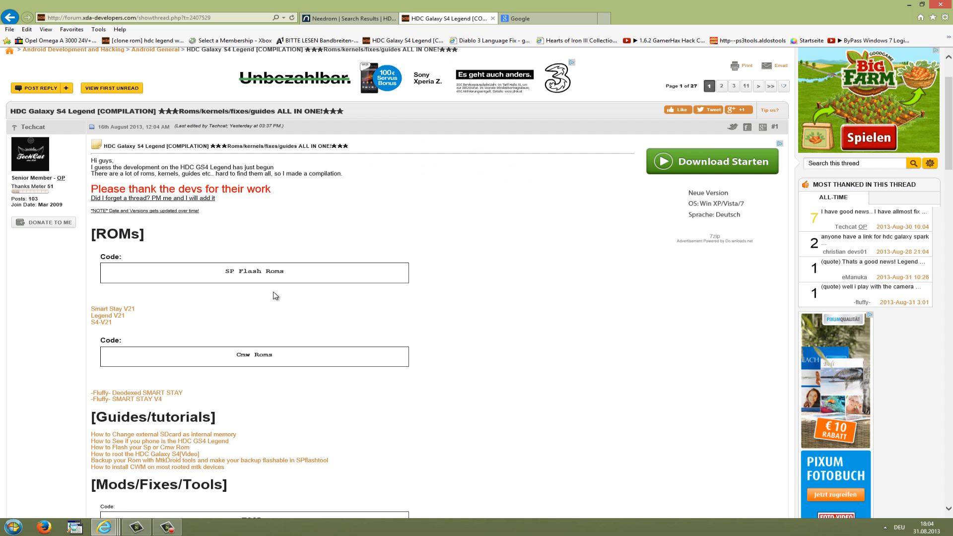
scroll(down, 3)
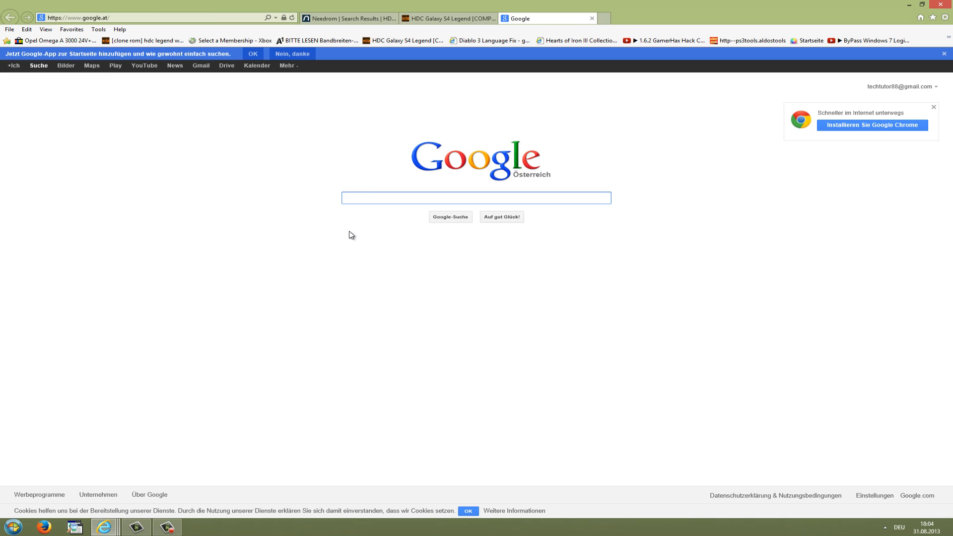
text(THK)
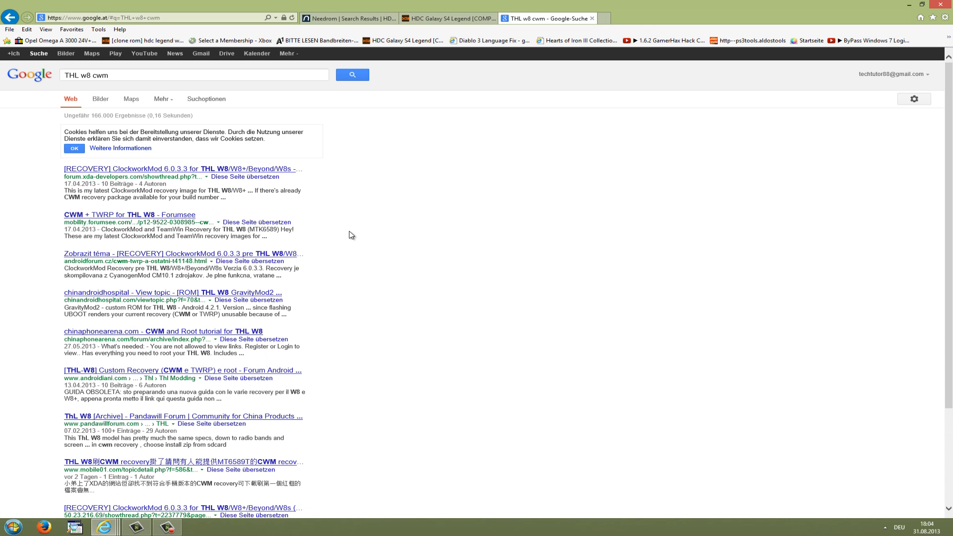
mouse_move(200, 173)
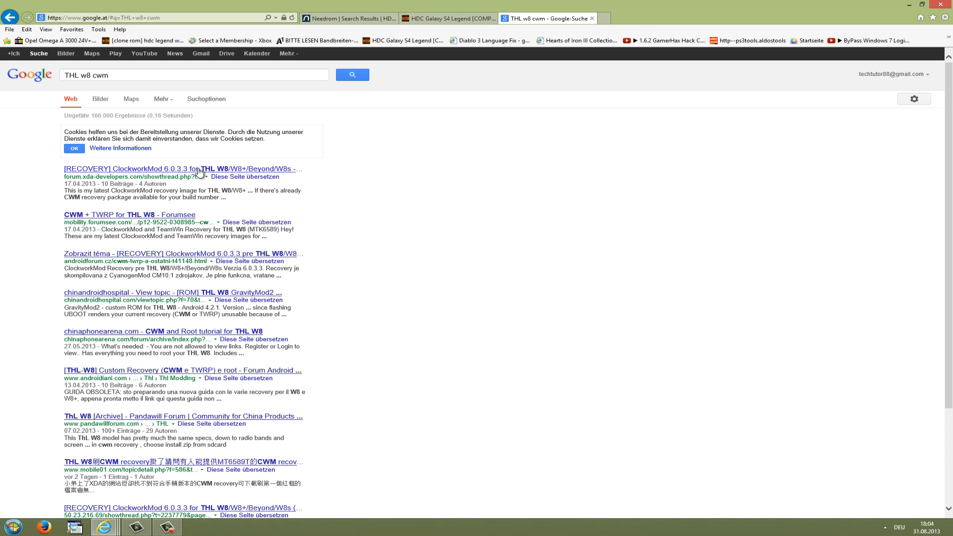
mouse_move(256, 190)
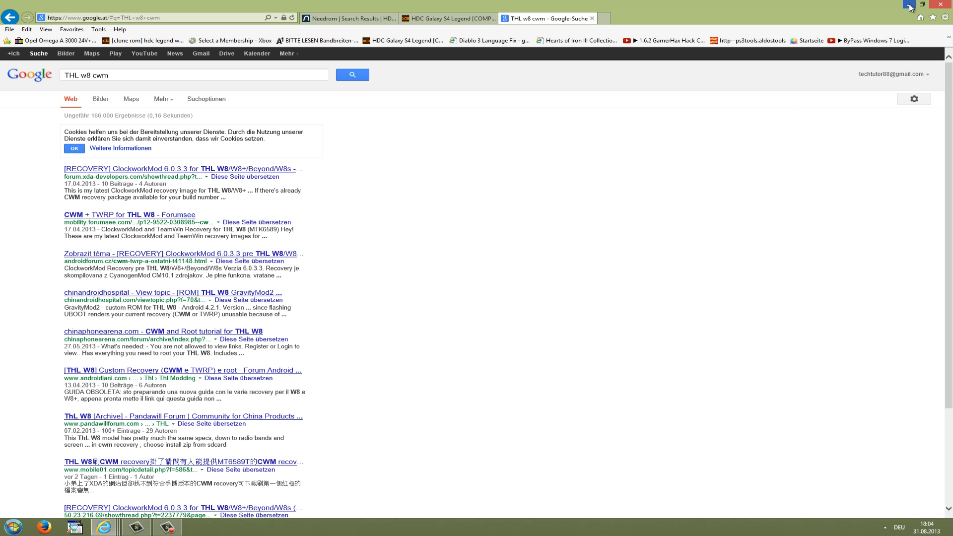
click(921, 17)
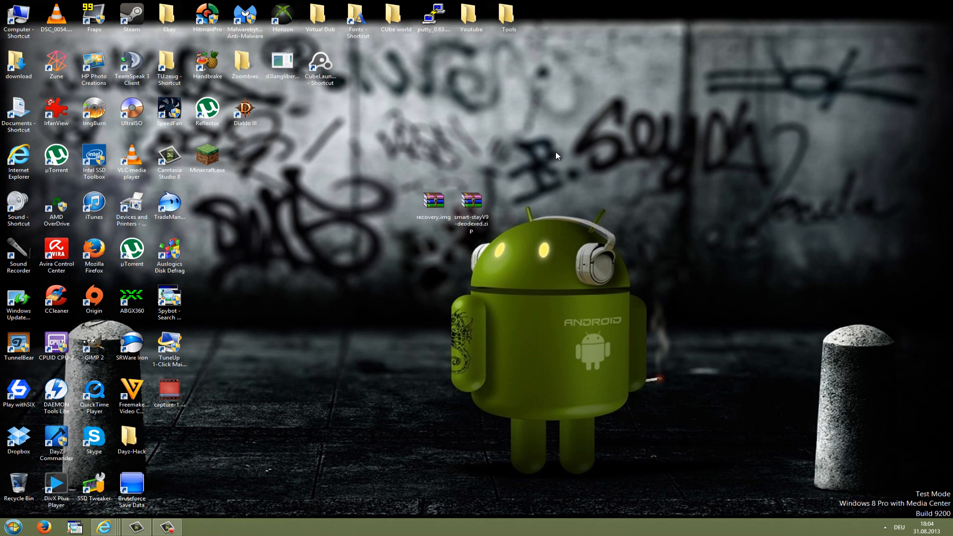
mouse_move(562, 173)
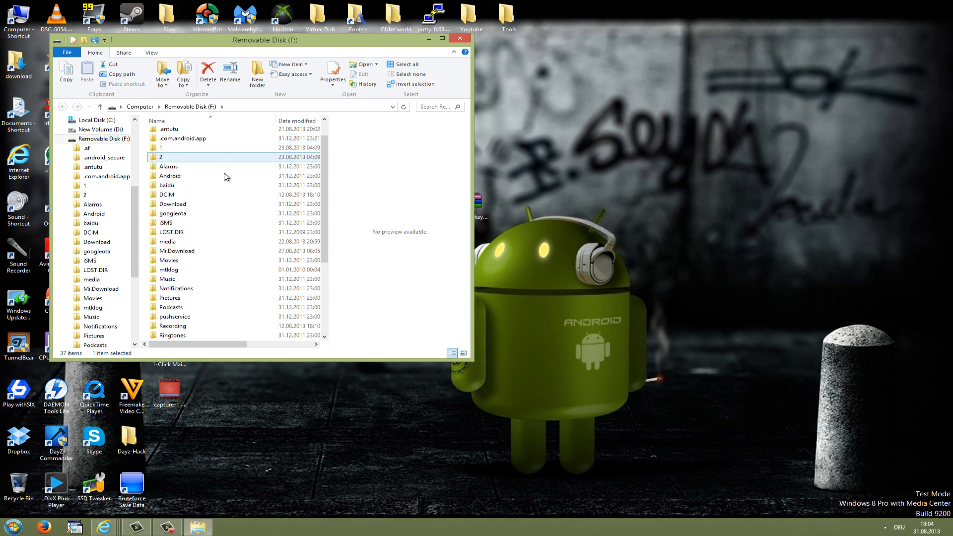
Scroll the Removable Disk (F:) view beside the downloaded desktop files.
scroll(down, 3)
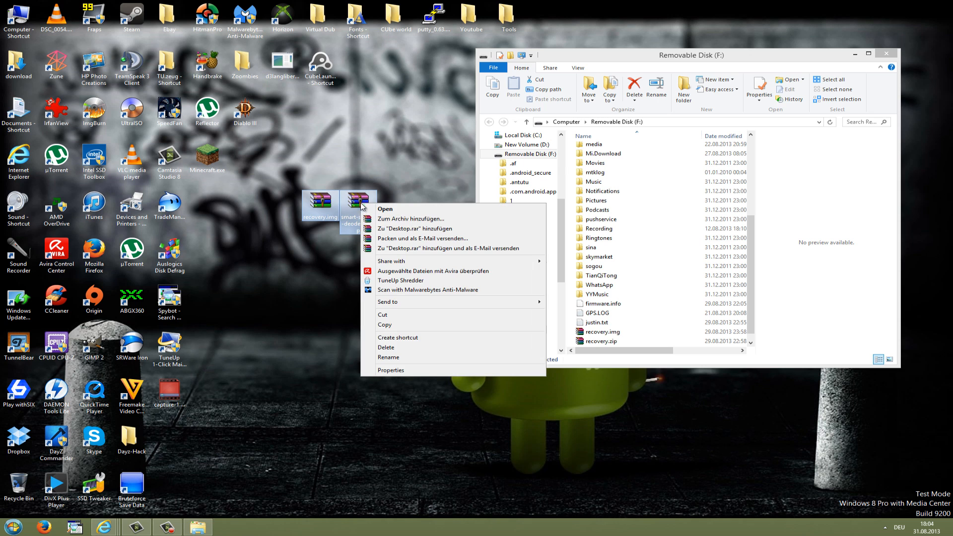
Copy recovery.img and smart-stayV9-deodexed.zip to F:, replacing the existing files.
click(601, 276)
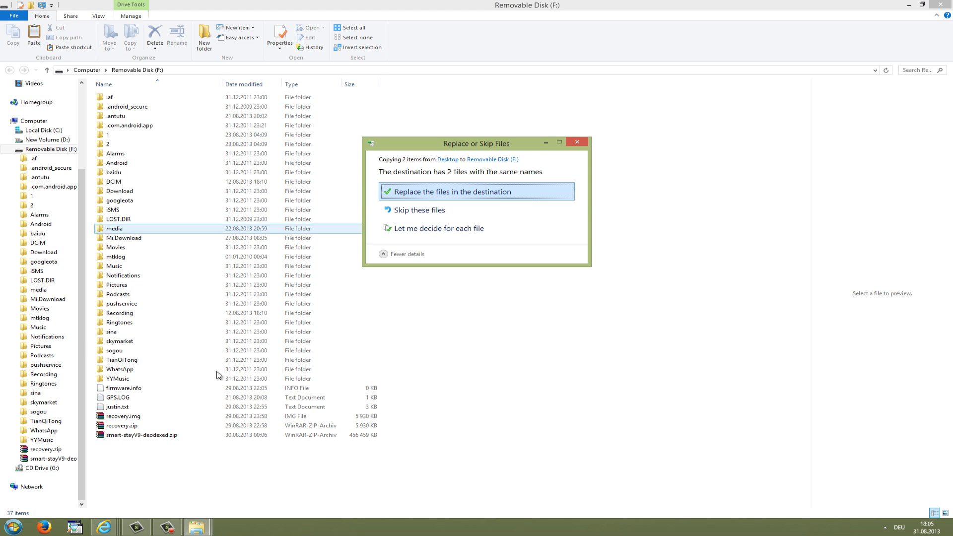
mouse_move(442, 198)
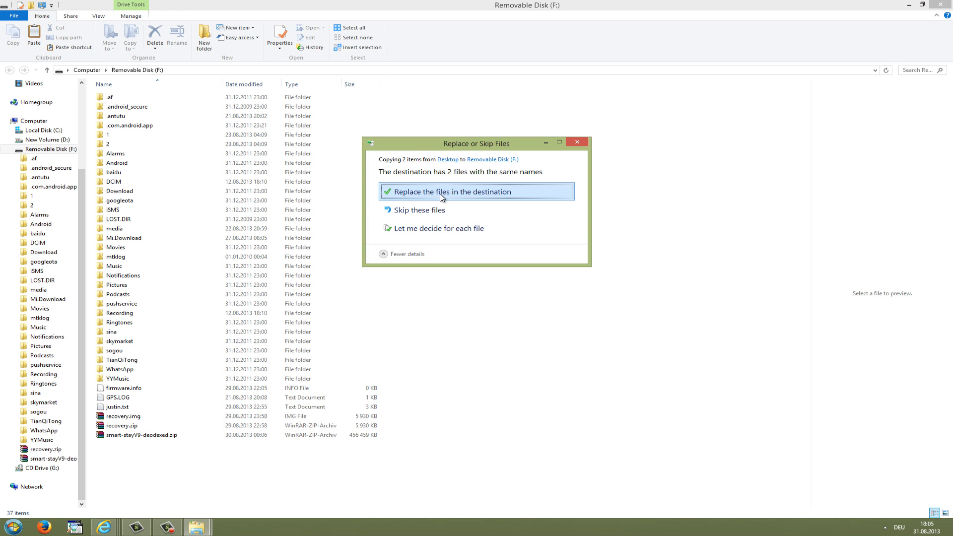
click(451, 192)
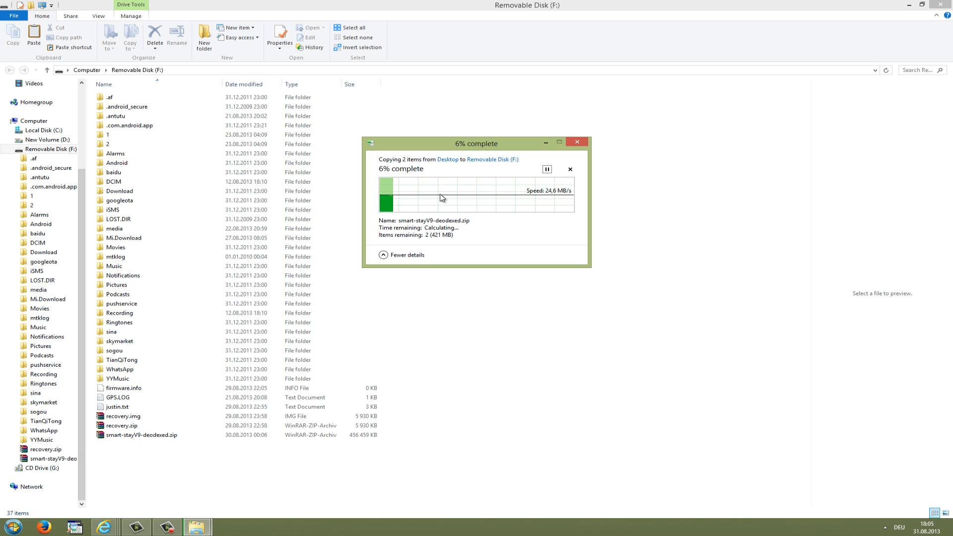